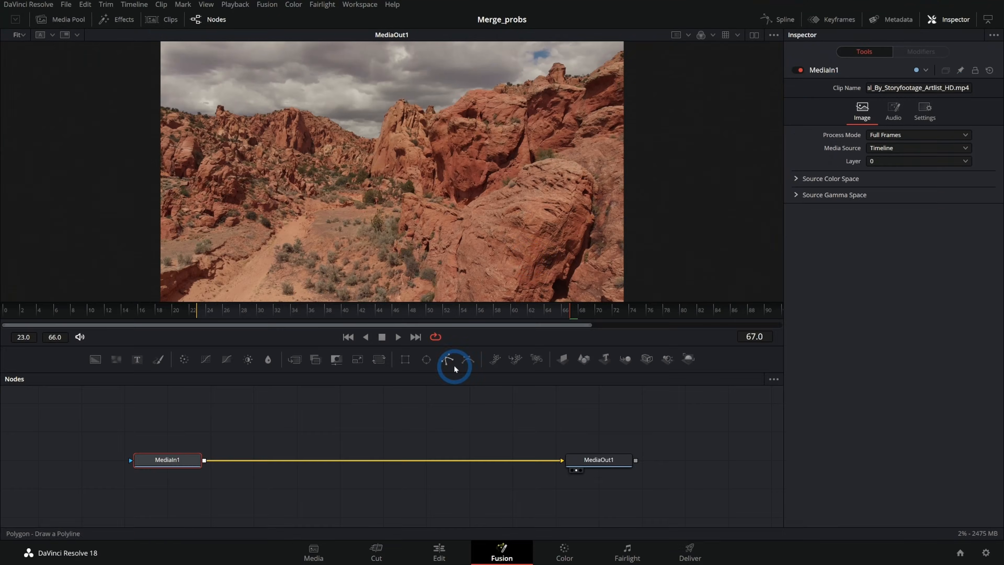
pyautogui.moveTo(542, 280)
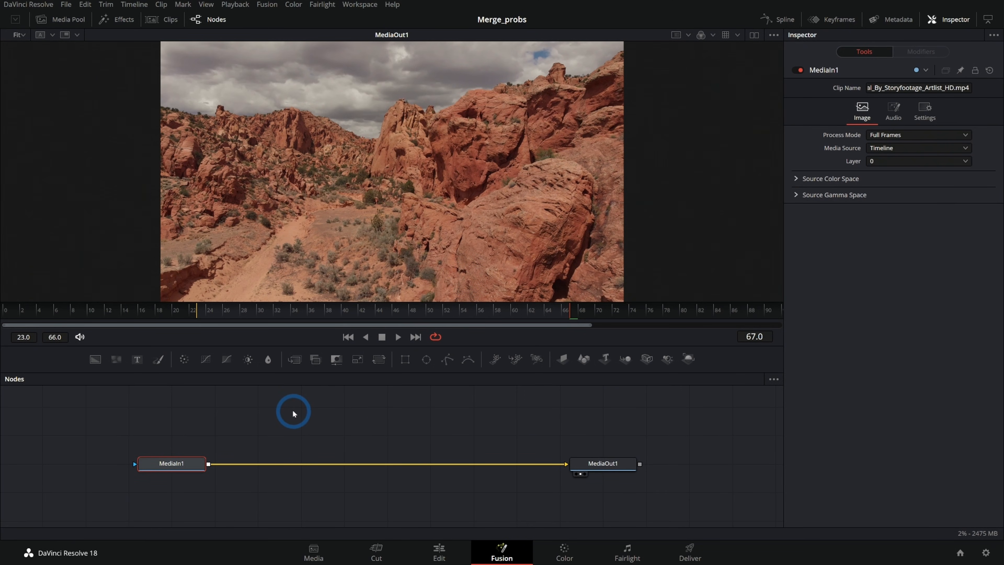
pyautogui.moveTo(278, 401)
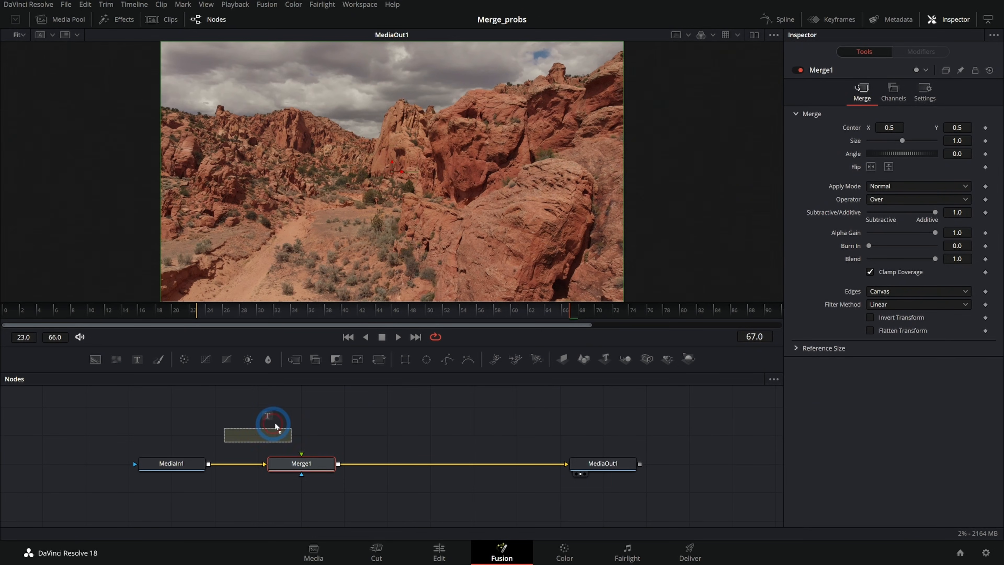
# Add a Text+ node reading 'SOME TEXT' and feed it into the Merge over the footage
pyautogui.write('som')
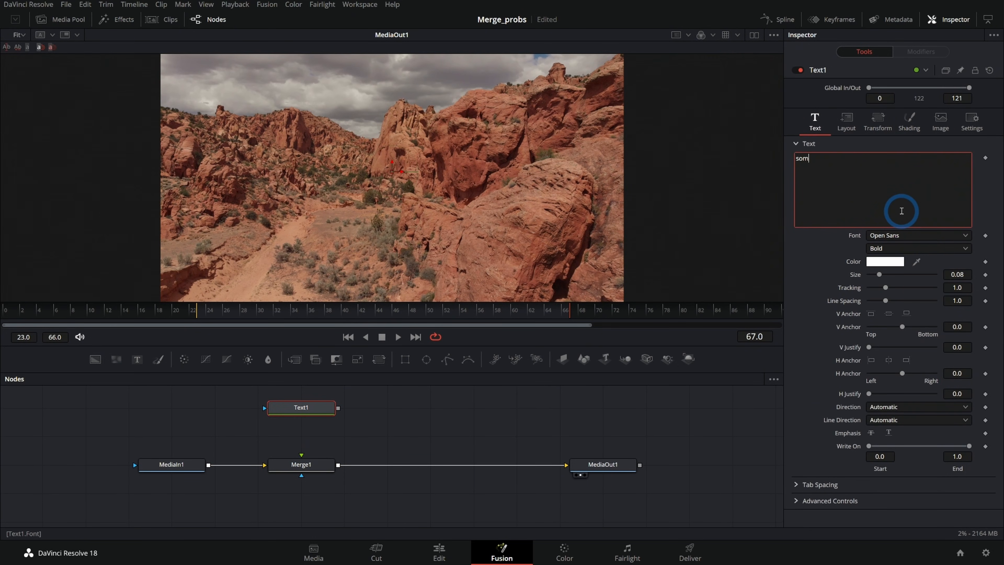
pyautogui.write('SOME TEXT')
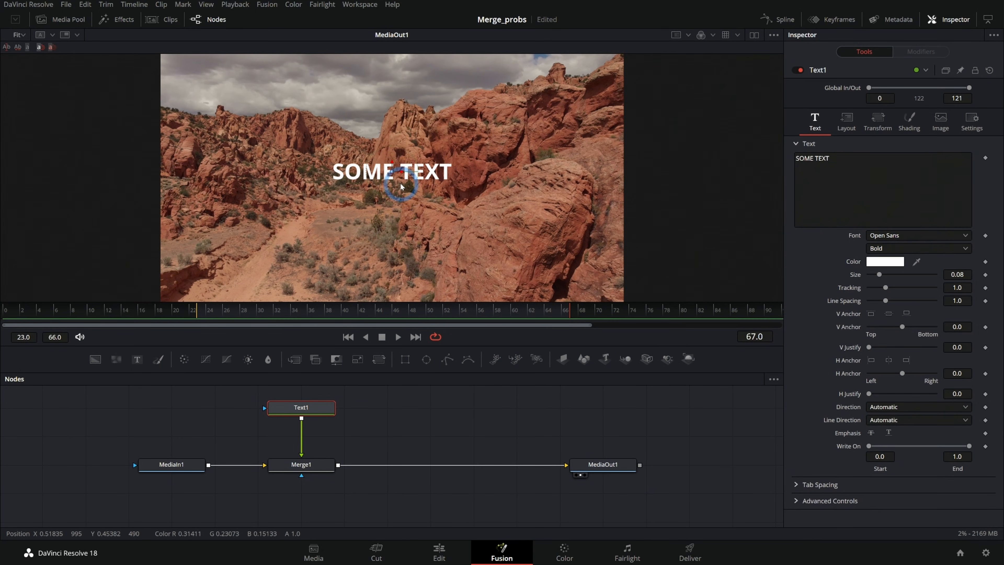
pyautogui.moveTo(502, 333)
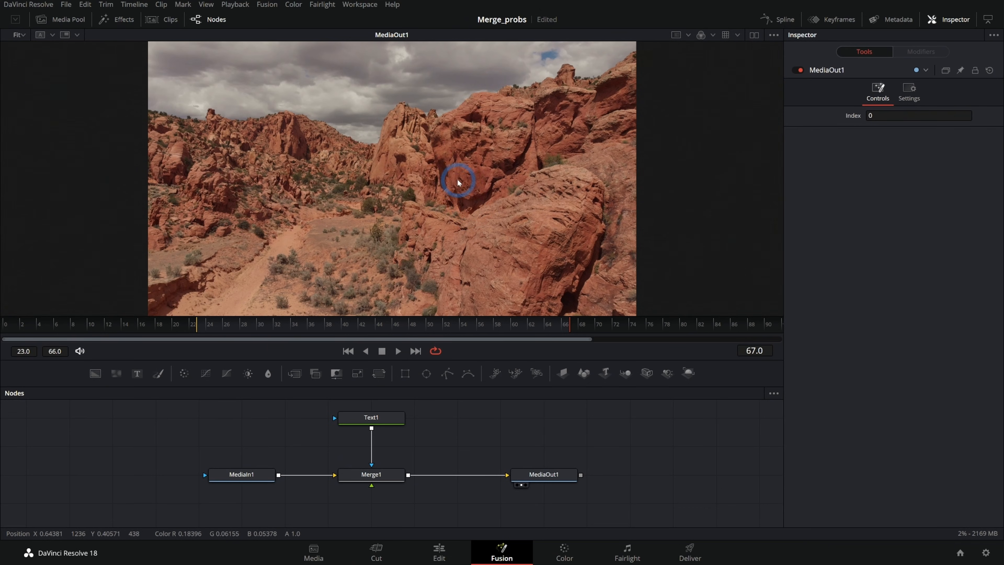
# Disconnect Text1 from Merge1's foreground input in the node editor
pyautogui.click(370, 474)
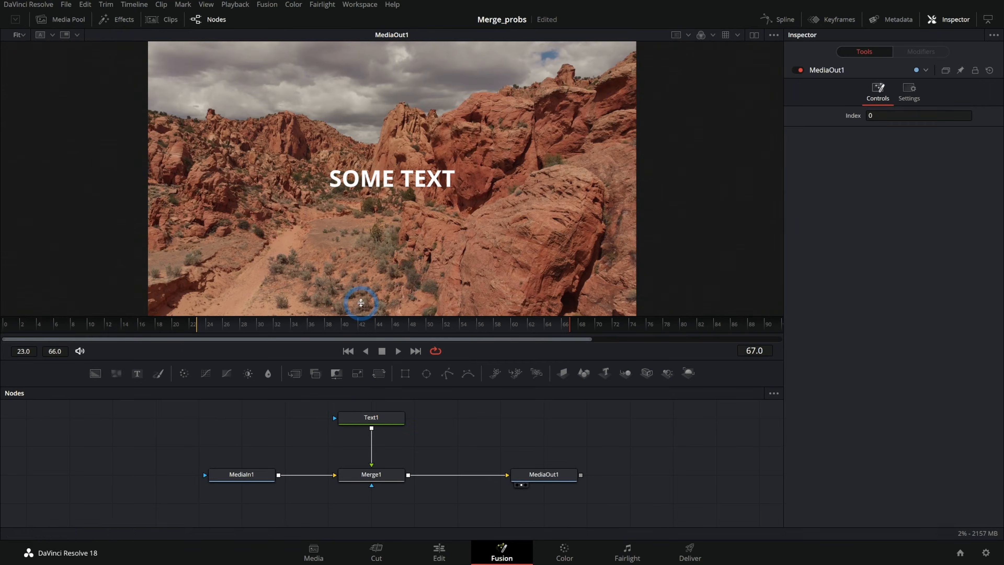
pyautogui.moveTo(370, 458)
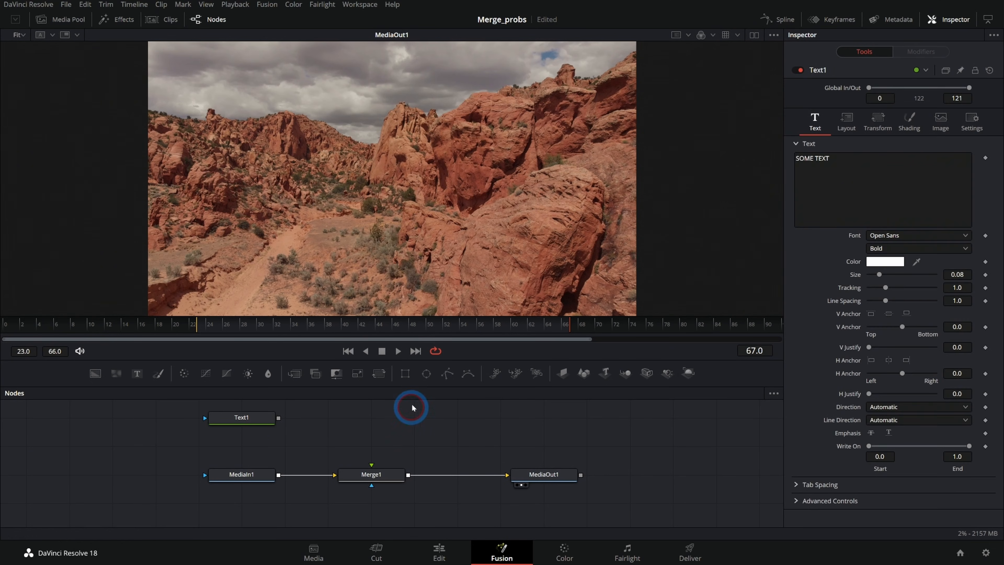
# Add an Ellipse1 node, connect it to Merge1's foreground, and reposition the circle in the viewer
pyautogui.click(426, 373)
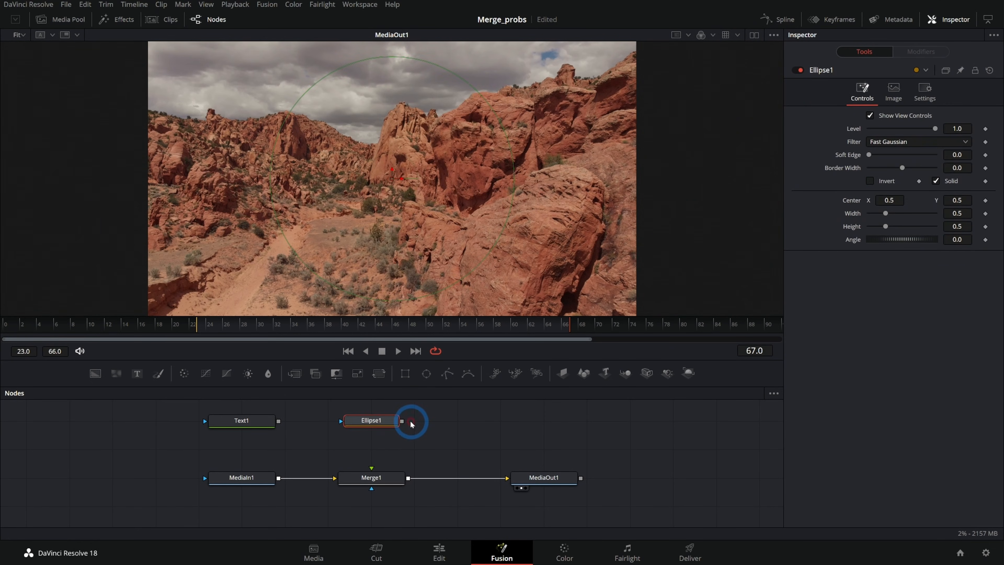
pyautogui.moveTo(405, 426)
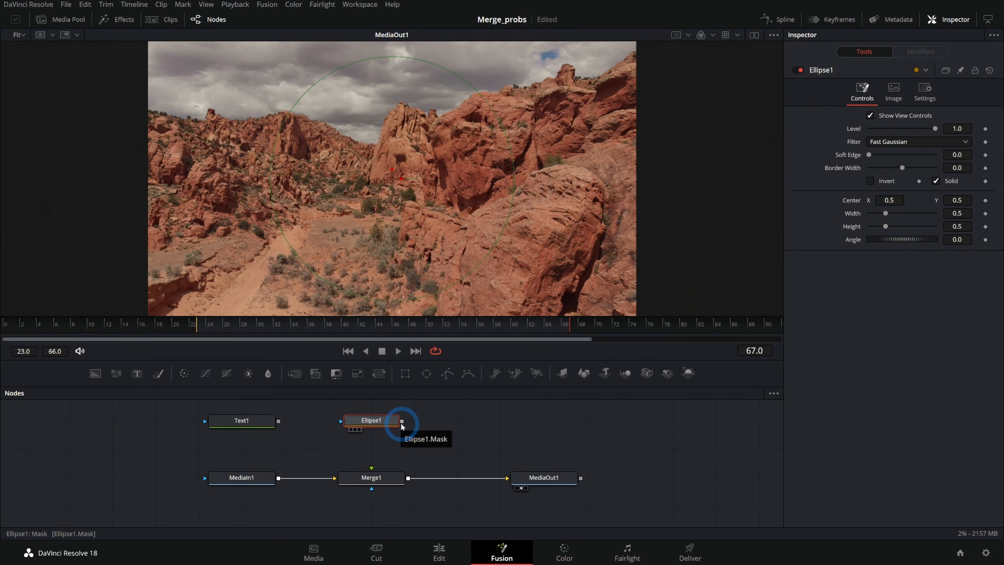
pyautogui.moveTo(403, 421); pyautogui.dragTo(372, 477)
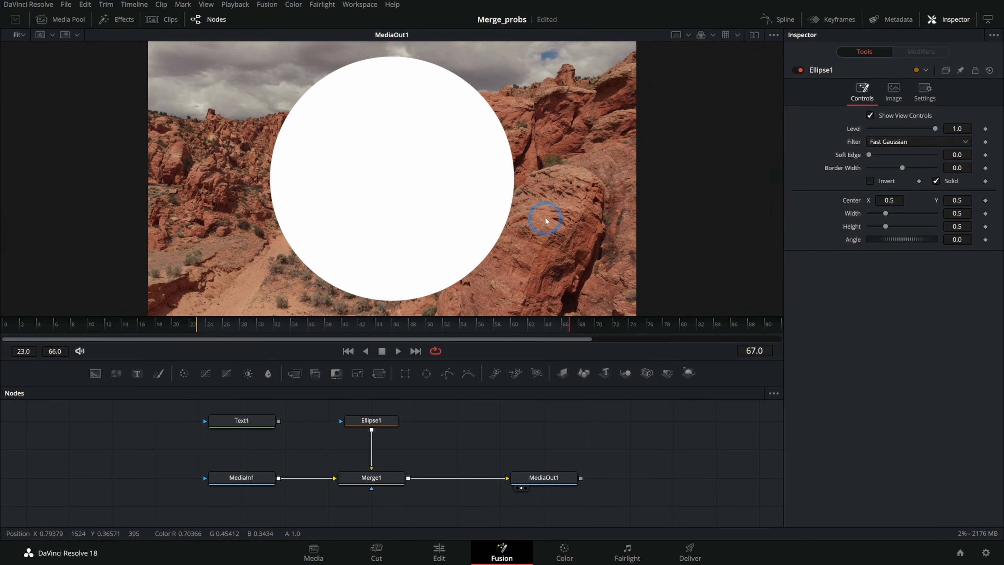
pyautogui.moveTo(544, 221); pyautogui.dragTo(516, 231)
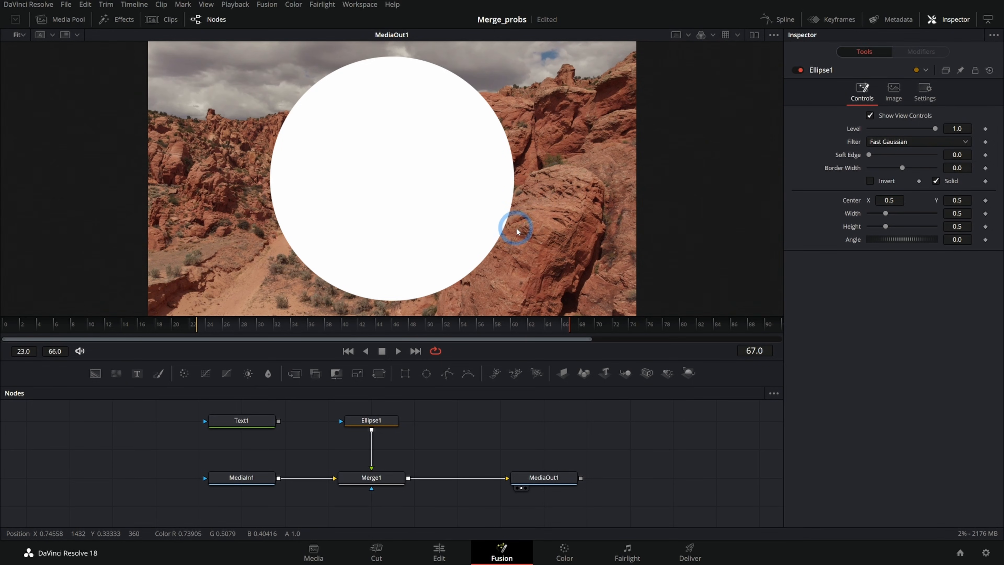
pyautogui.moveTo(516, 227); pyautogui.dragTo(338, 131)
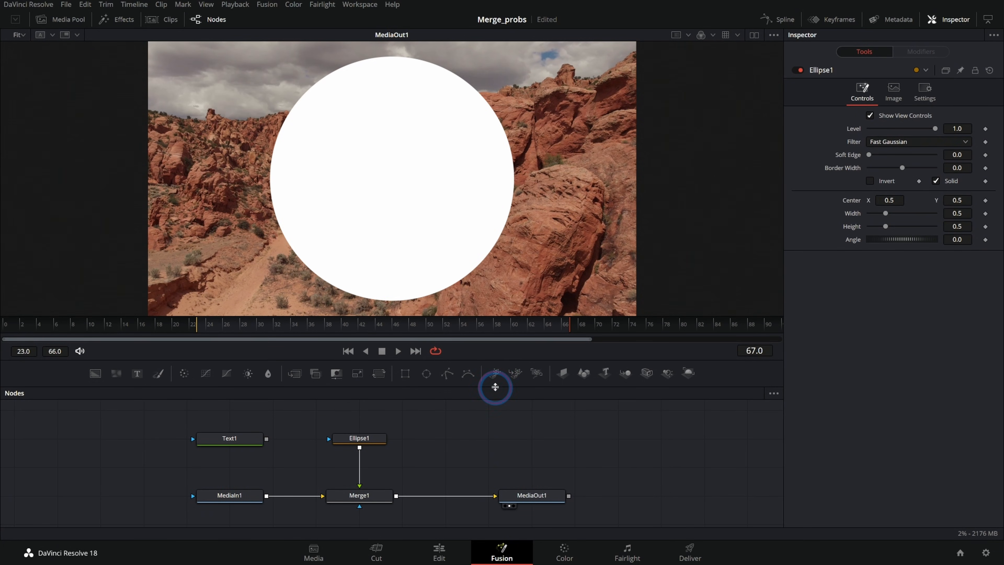
pyautogui.click(359, 403)
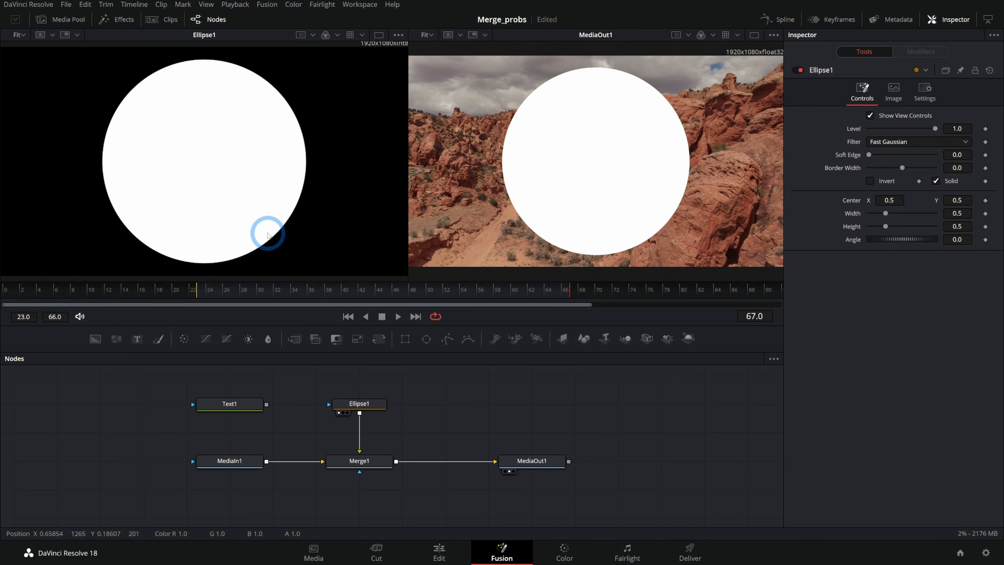
# Load Ellipse1 into the left viewer beside MediaOut1 and move its node nearer the Merge
pyautogui.moveTo(268, 233); pyautogui.dragTo(191, 194)
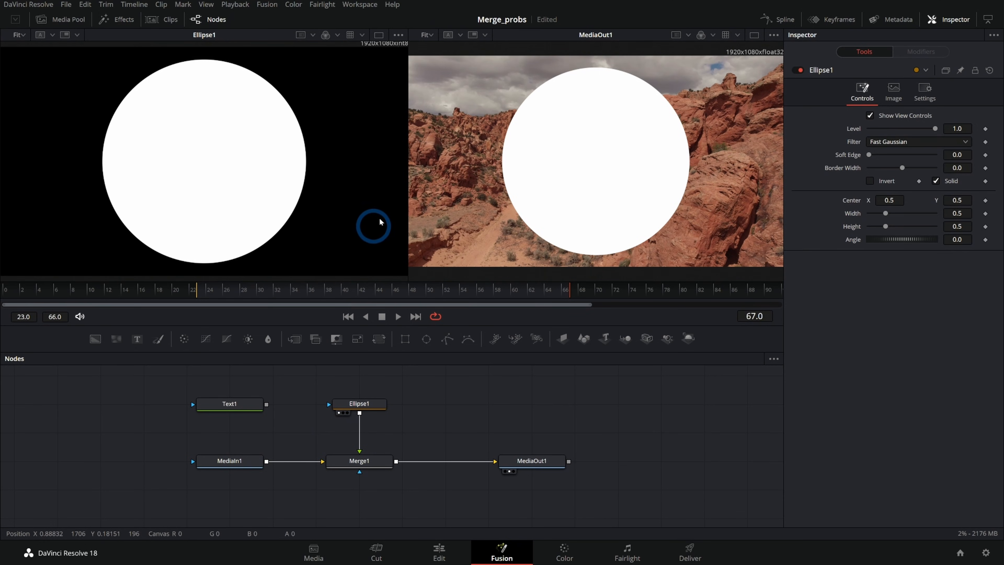
pyautogui.moveTo(472, 194)
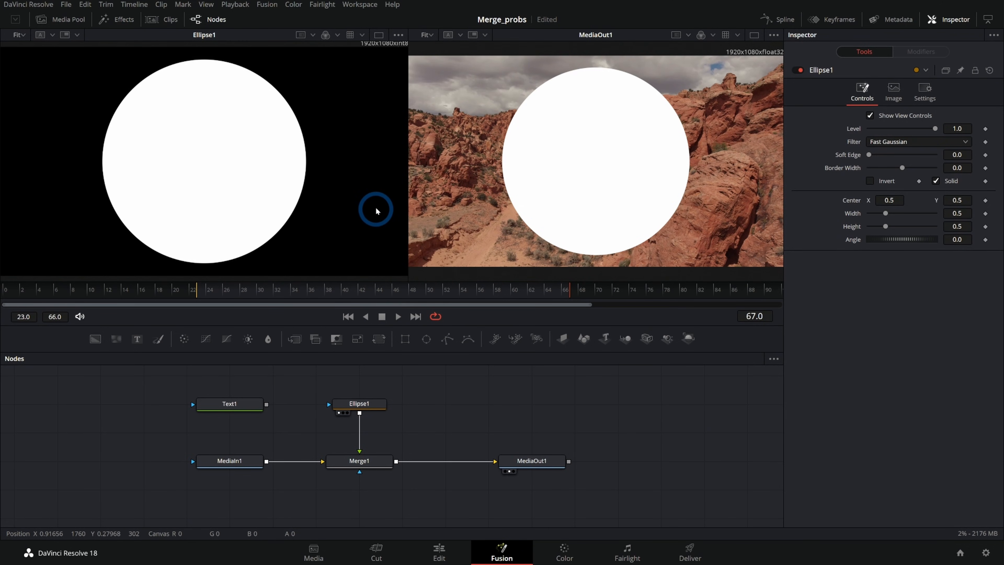
pyautogui.moveTo(427, 423)
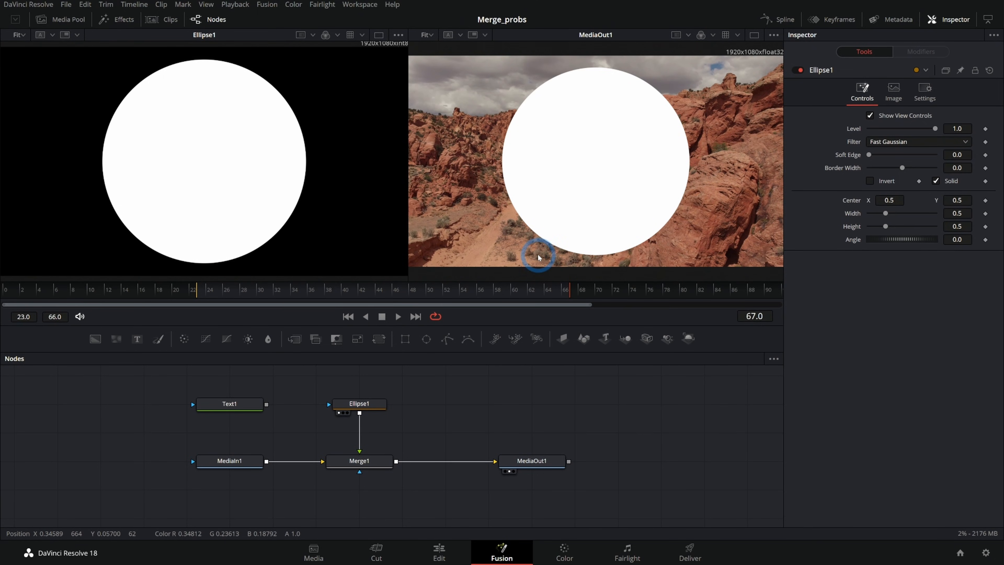
pyautogui.click(229, 403)
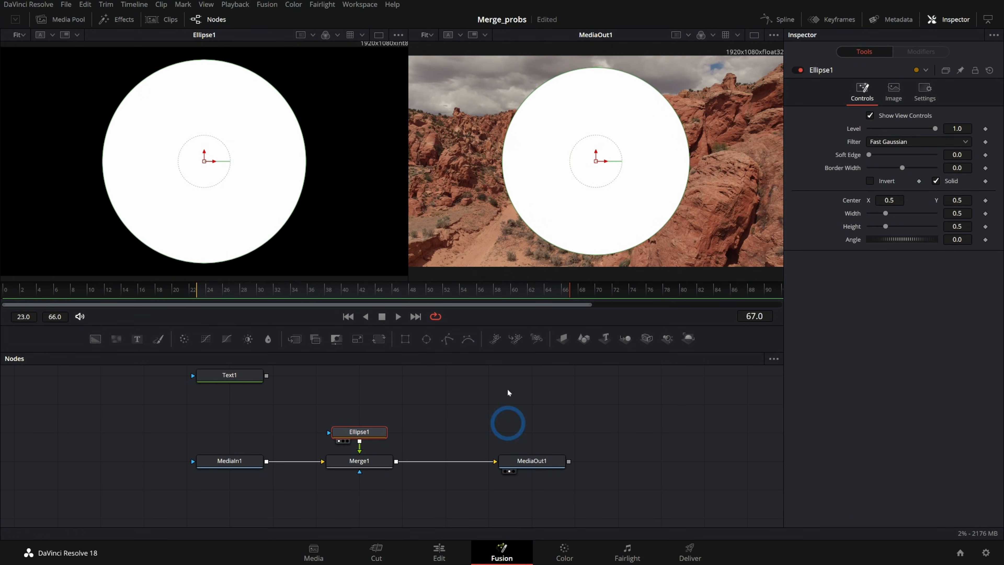
pyautogui.moveTo(259, 487)
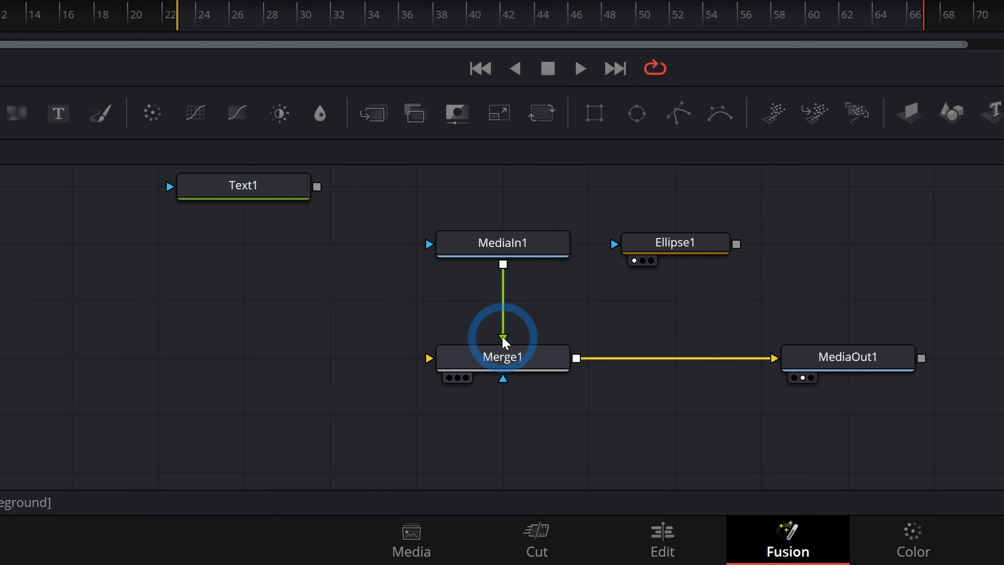
# Connect MediaIn1 to Merge1's foreground input
pyautogui.moveTo(672, 242); pyautogui.dragTo(502, 412)
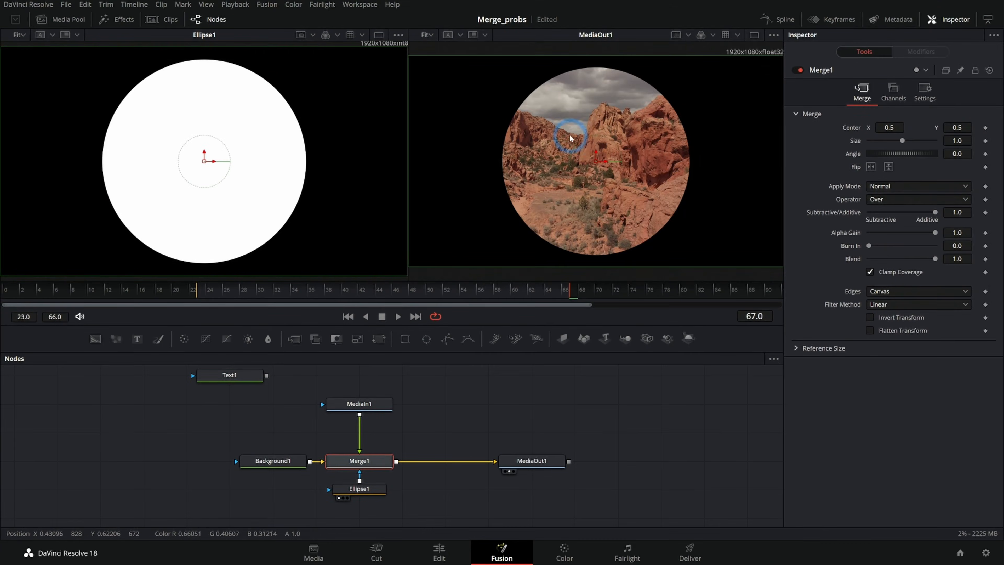
# Plug Ellipse1 into Merge1's mask input and reposition the circle around the frame
pyautogui.click(359, 403)
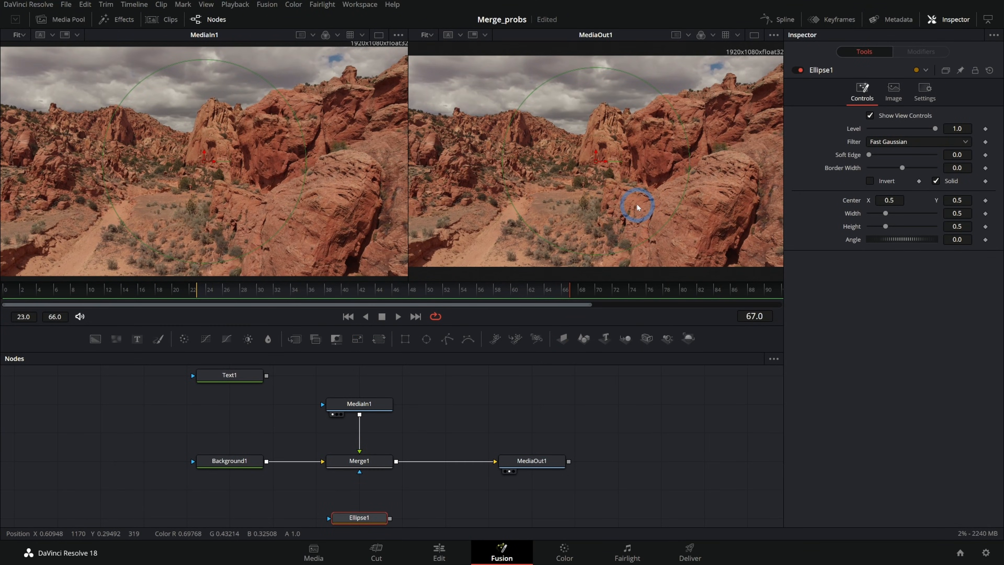
pyautogui.click(359, 460)
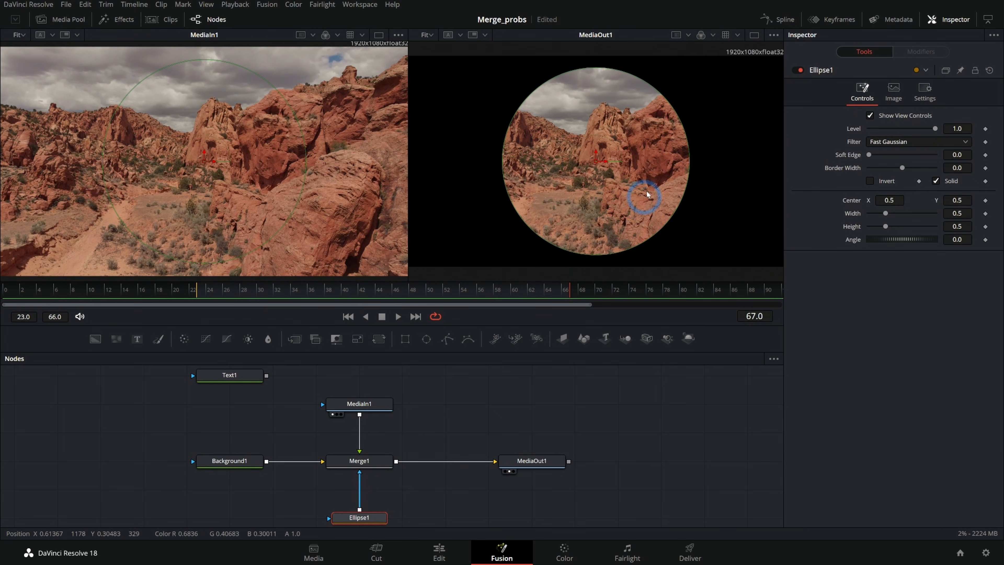
pyautogui.moveTo(647, 195); pyautogui.dragTo(726, 128)
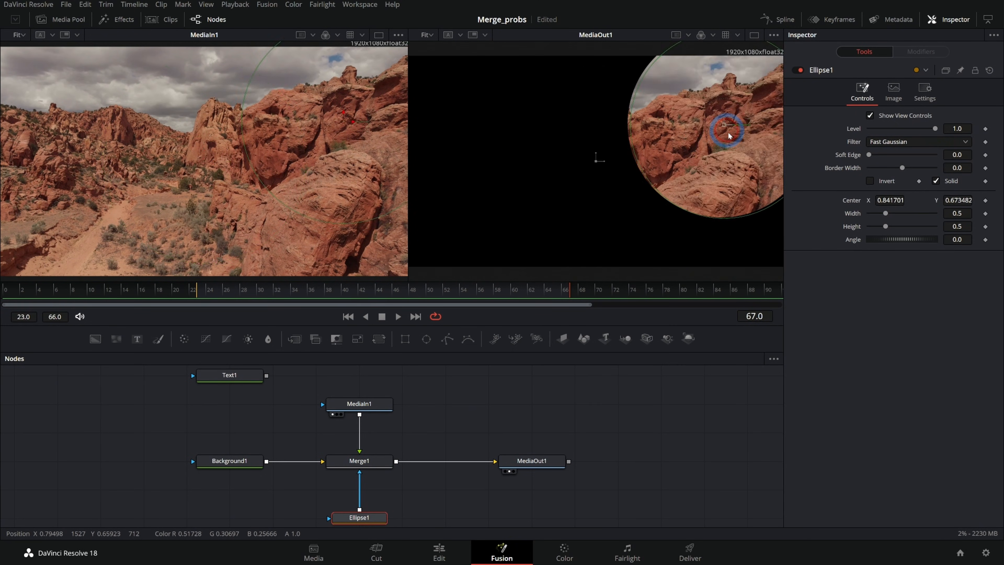
pyautogui.moveTo(726, 123); pyautogui.dragTo(602, 234)
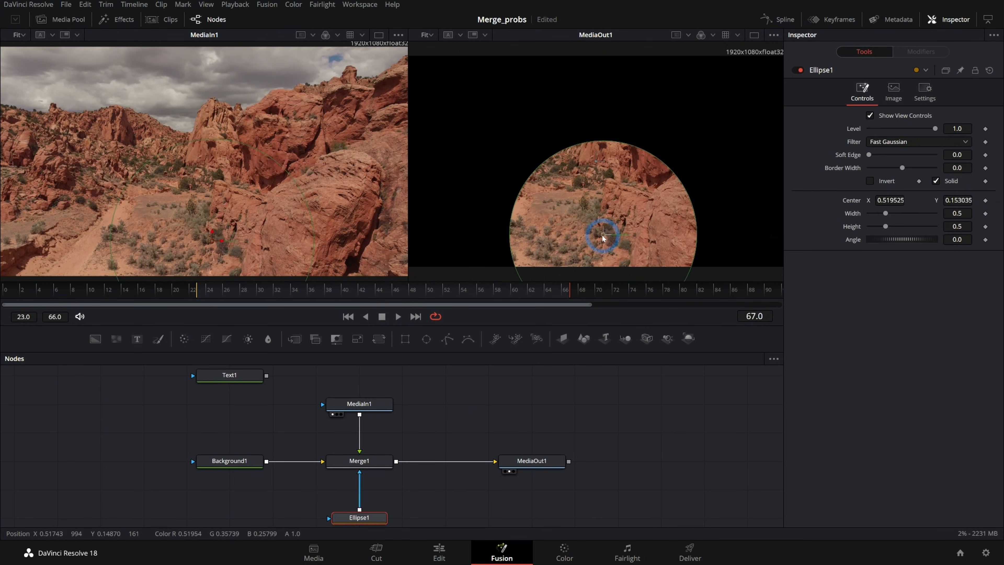
pyautogui.moveTo(602, 234); pyautogui.dragTo(669, 220)
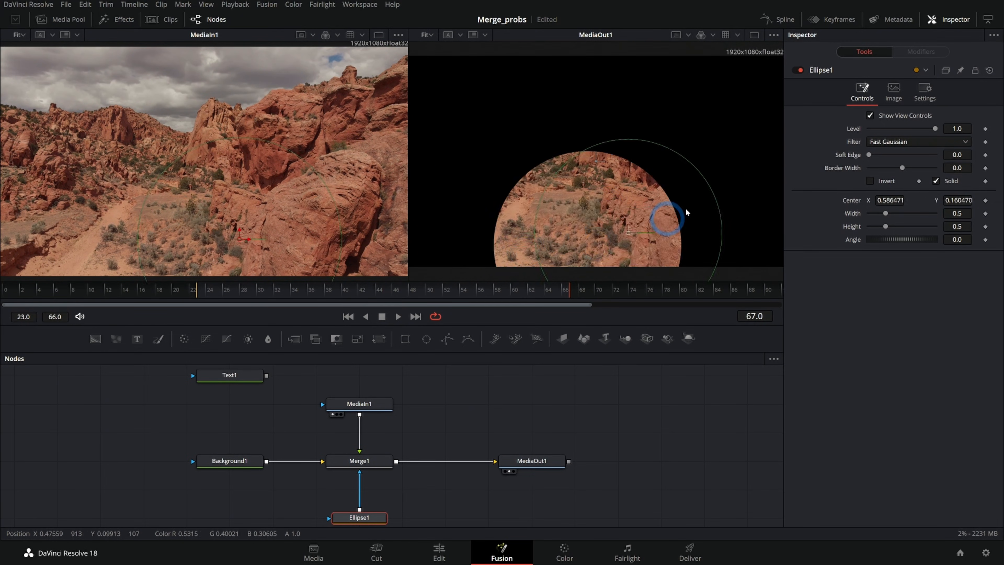
# Reconnect the mask input and nudge the ellipse to its final position
pyautogui.click(229, 460)
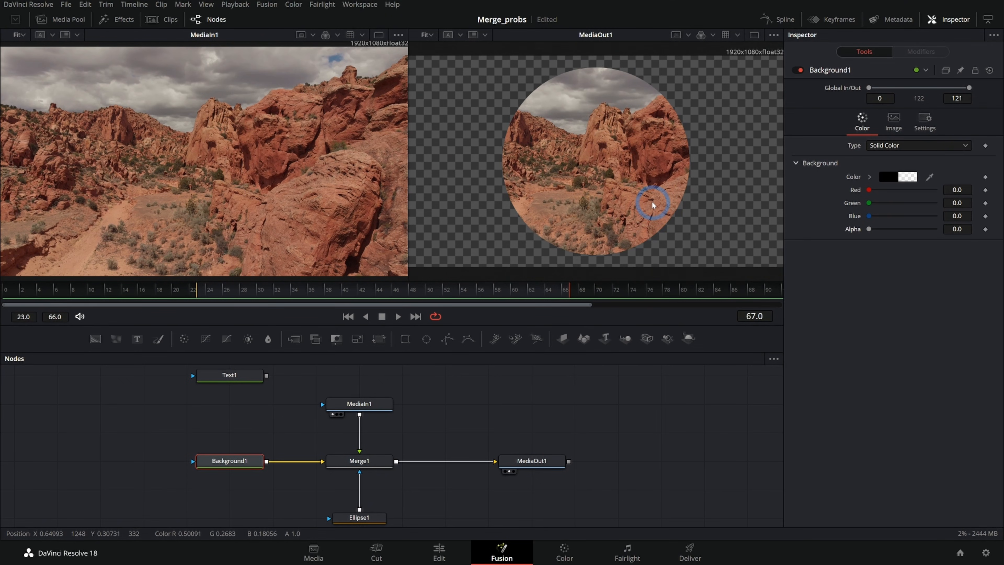
pyautogui.moveTo(652, 205); pyautogui.dragTo(596, 216)
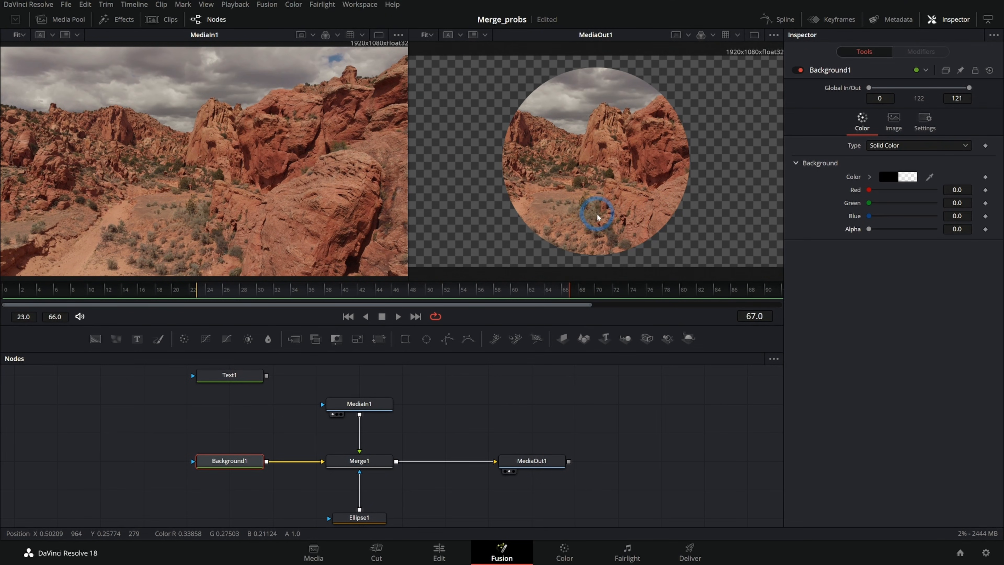
pyautogui.moveTo(595, 213); pyautogui.dragTo(625, 219)
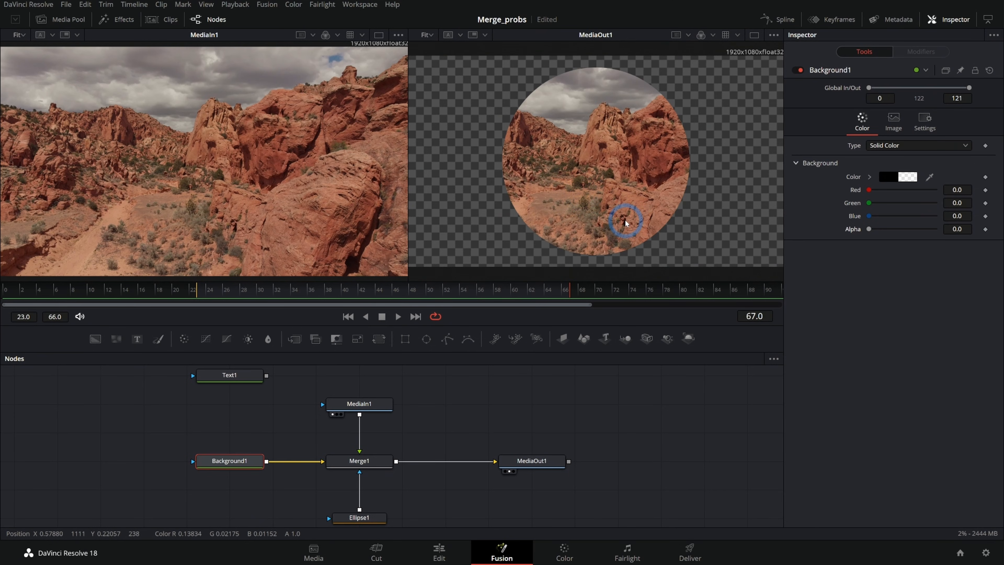
pyautogui.moveTo(626, 223); pyautogui.dragTo(696, 186)
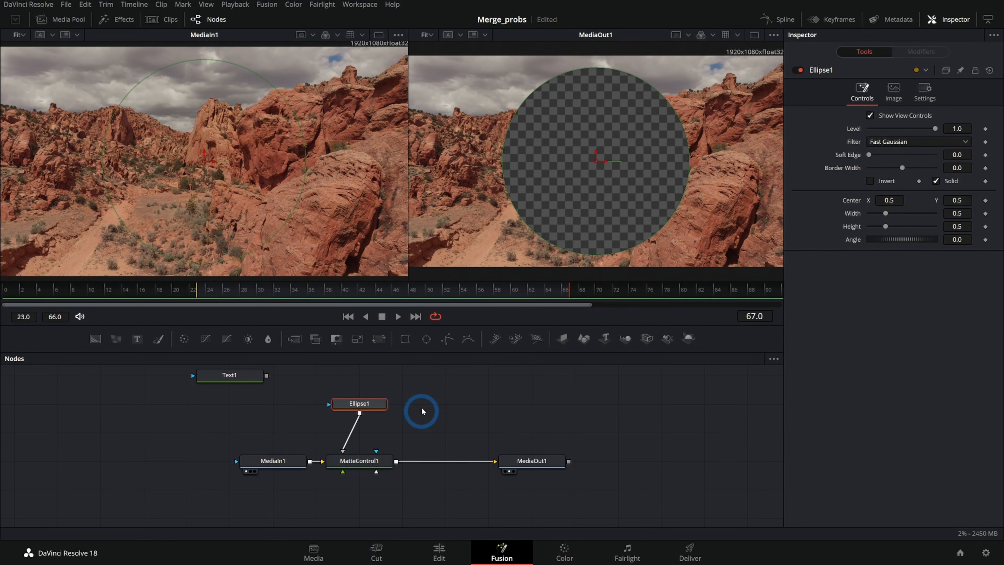
# Invert Ellipse1 in the inspector and connect it as the footage's mask
pyautogui.click(870, 182)
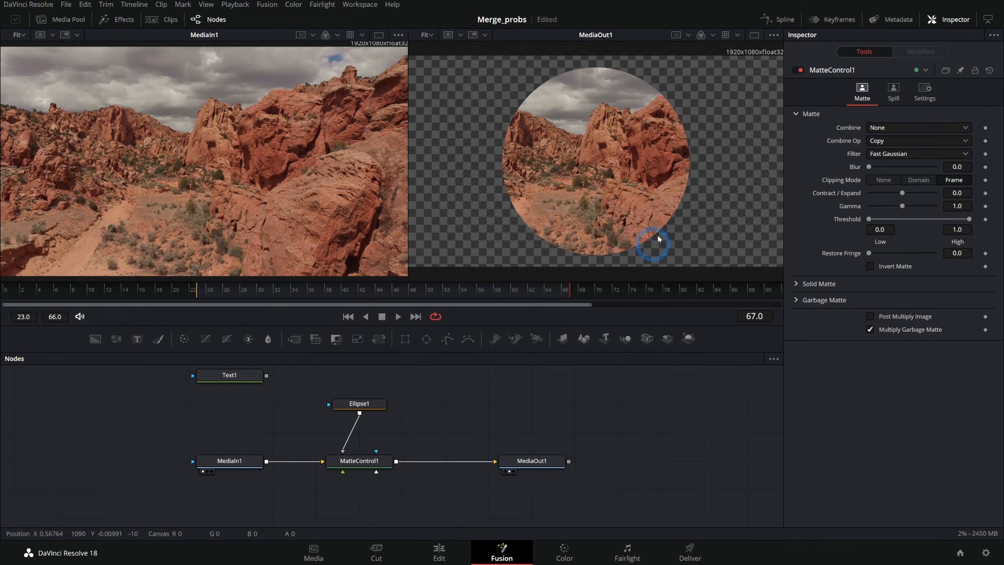
pyautogui.click(229, 460)
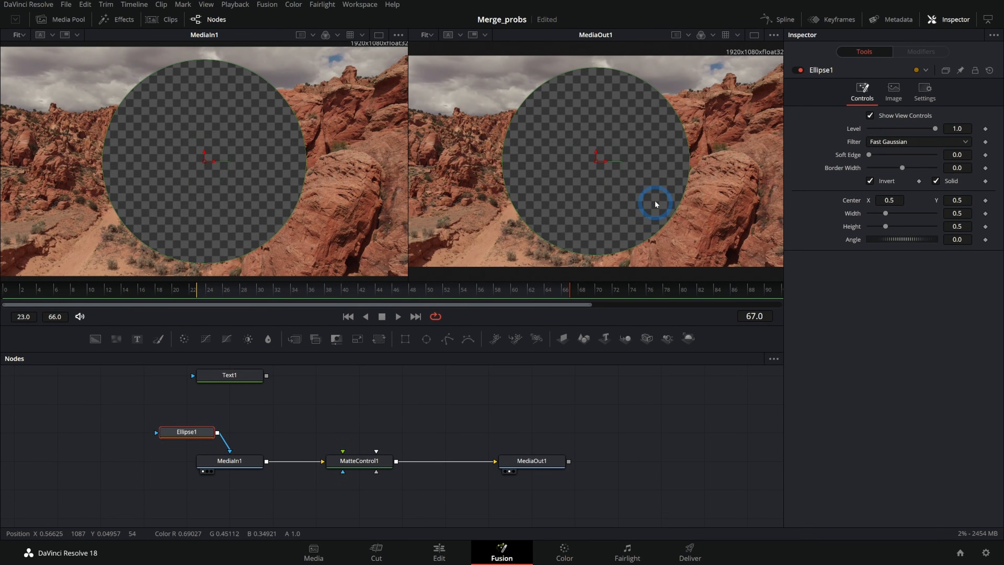
# Turn off Invert on Ellipse1 and disconnect it from MediaIn1's mask input
pyautogui.click(871, 180)
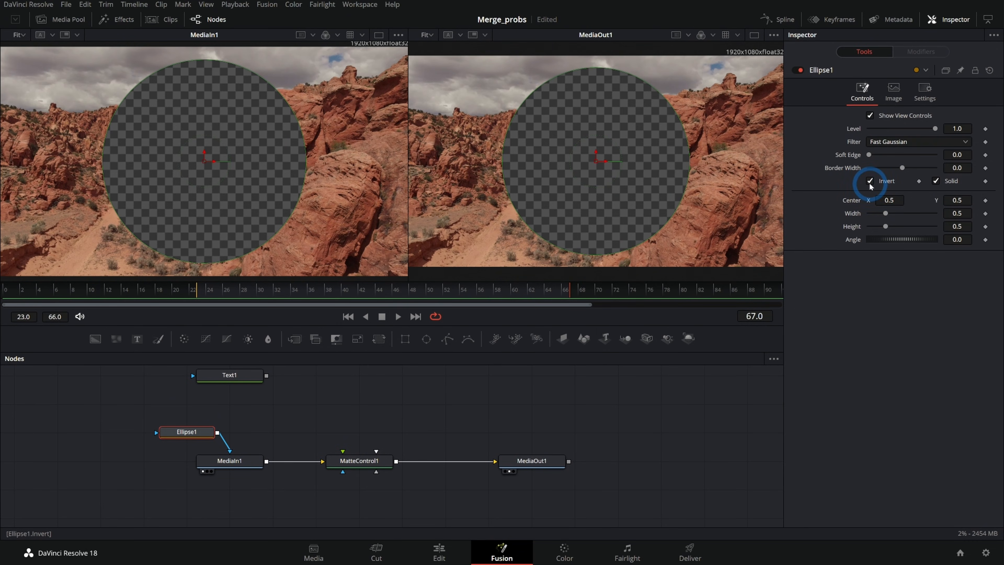
pyautogui.click(870, 180)
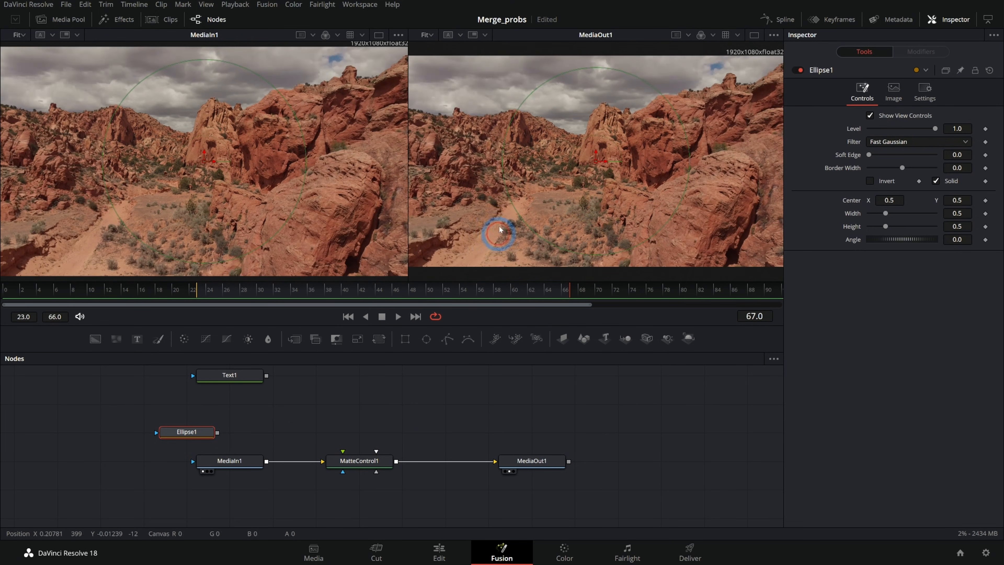
pyautogui.click(359, 461)
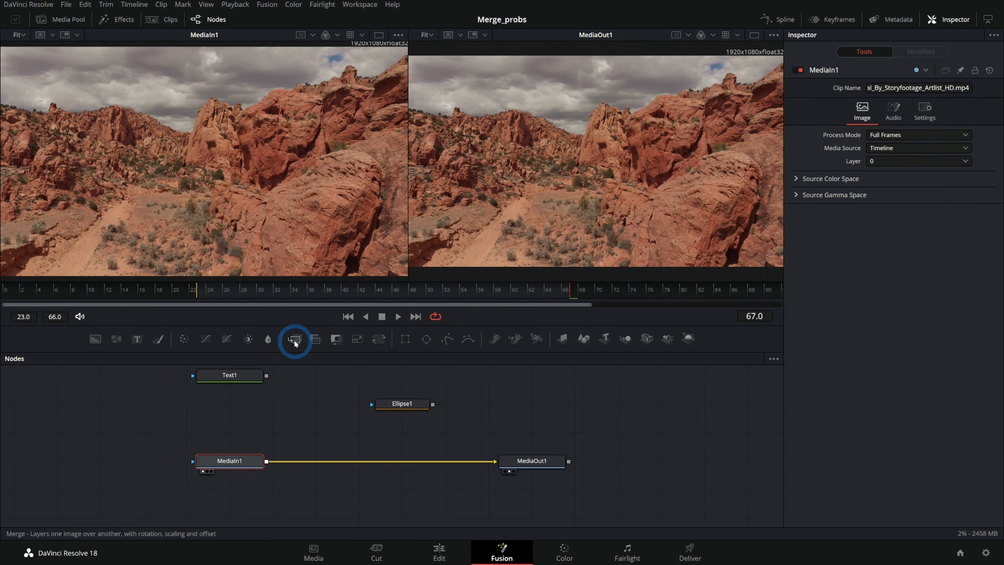
# Add Merge1, feed a Saturation 0 ColorCorrector copy of MediaIn1 as foreground with Ellipse1 as mask
pyautogui.click(294, 339)
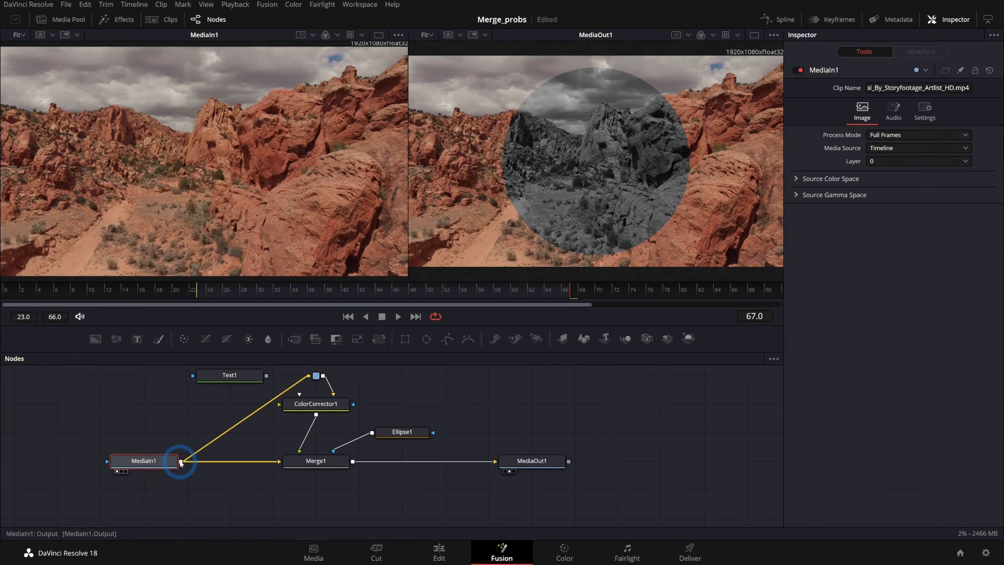
pyautogui.click(315, 403)
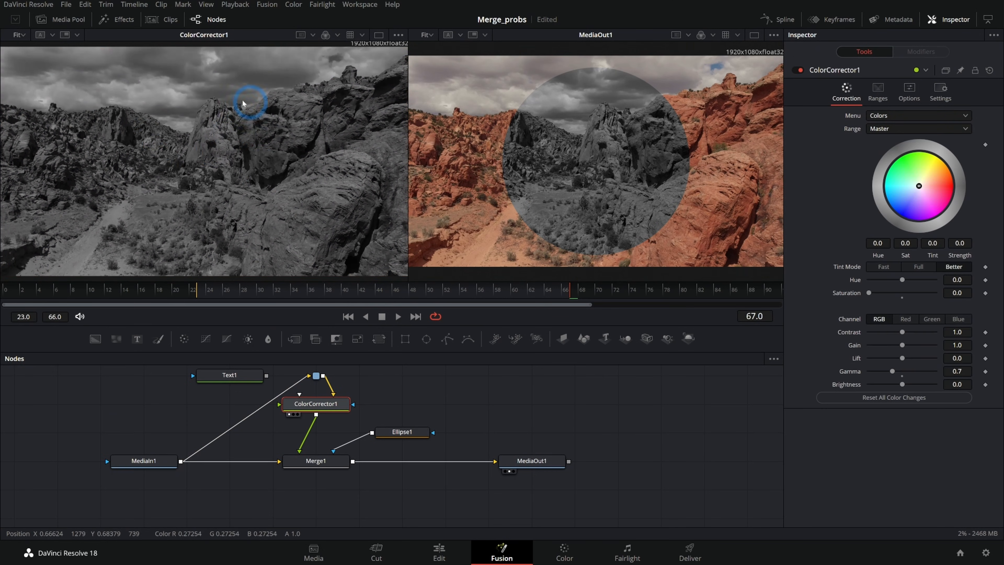
pyautogui.click(315, 460)
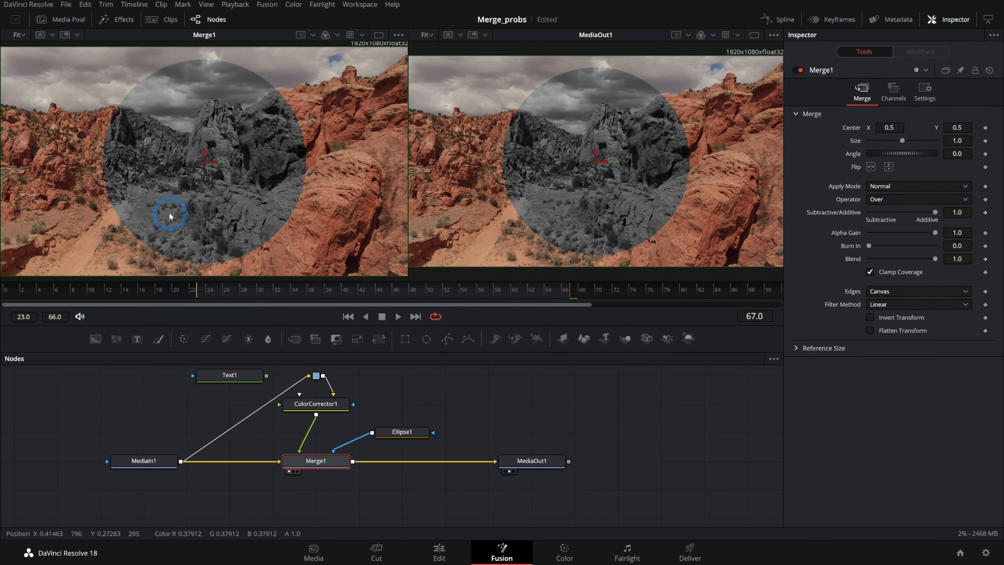
pyautogui.moveTo(241, 149)
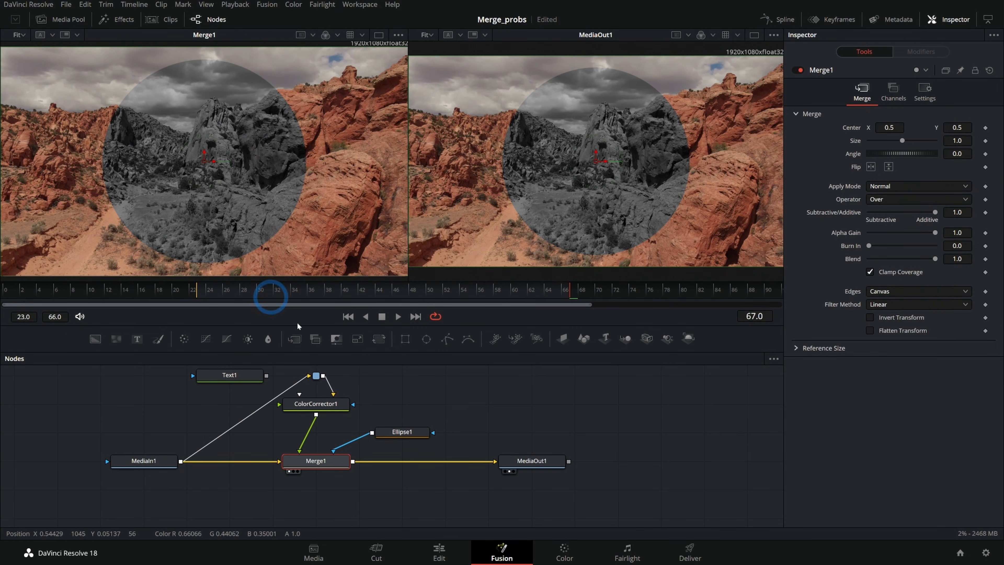
pyautogui.click(402, 431)
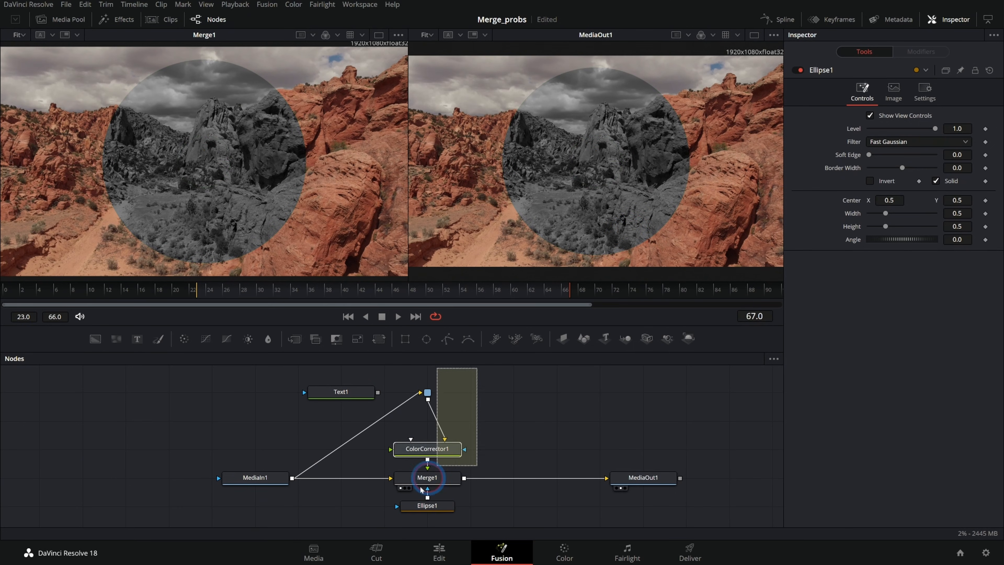
# Delete ColorCorrector1 and Text1, then preview MediaIn1, Merge1 and MediaOut1 in the viewer
pyautogui.click(427, 448)
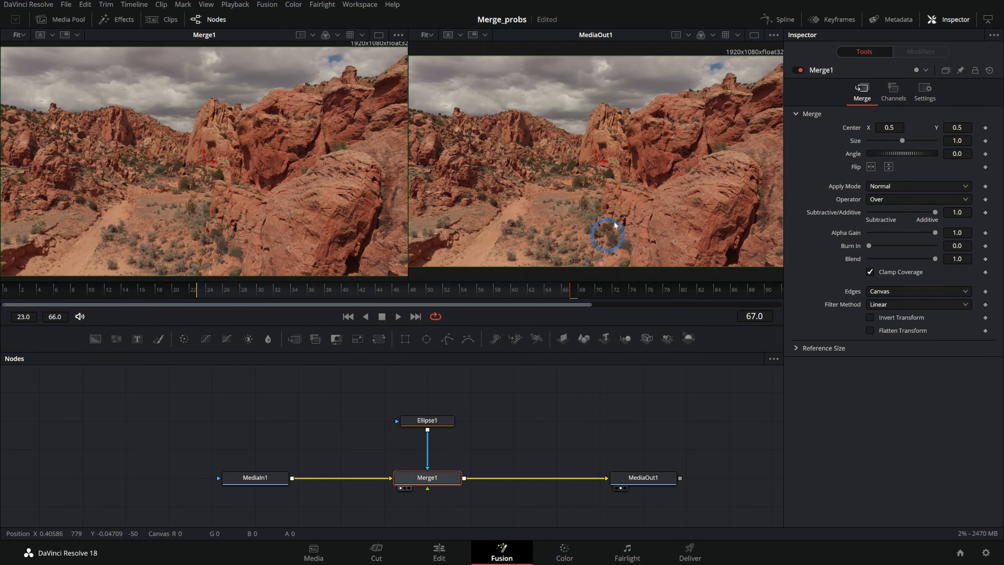
pyautogui.moveTo(644, 126)
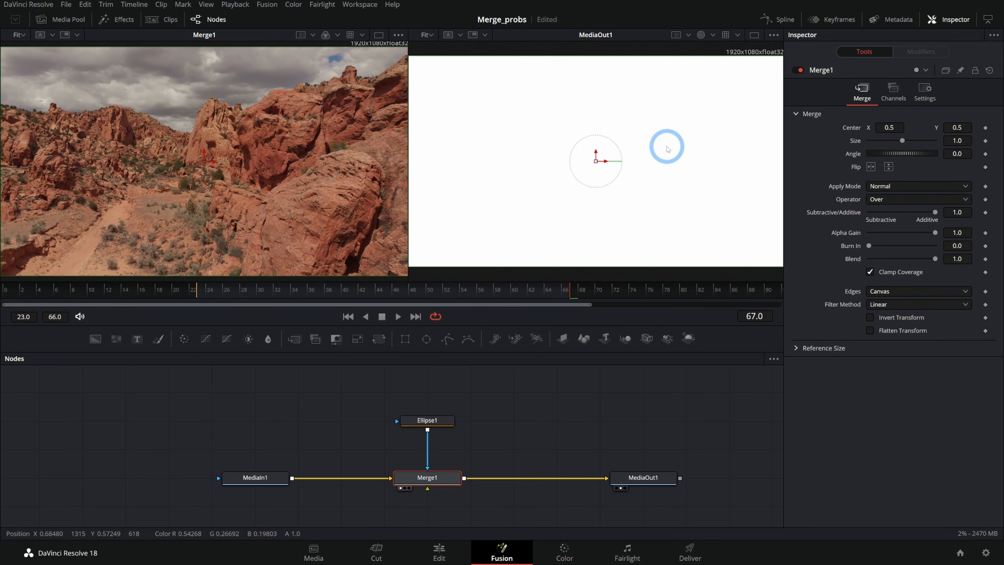
pyautogui.moveTo(690, 149)
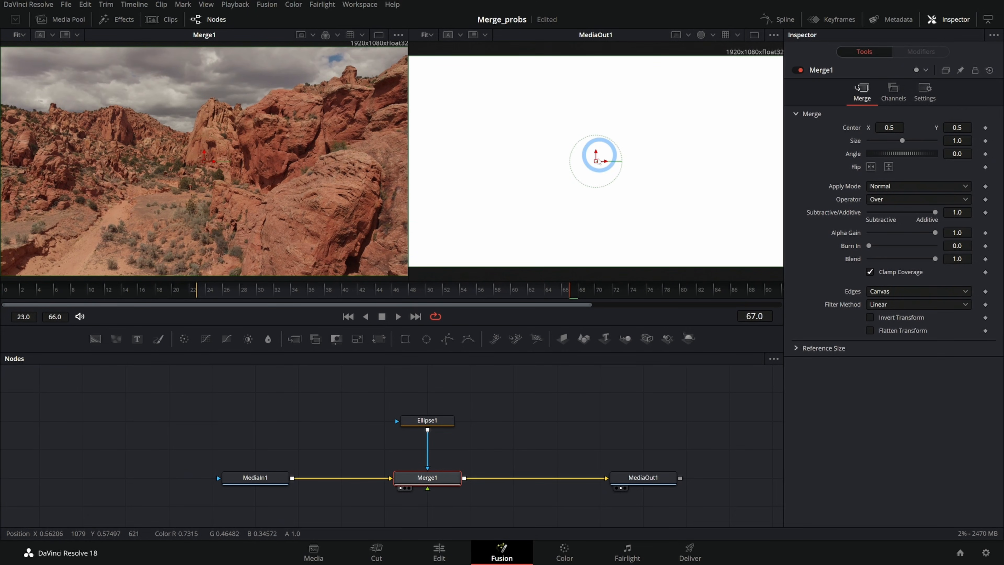
pyautogui.click(427, 477)
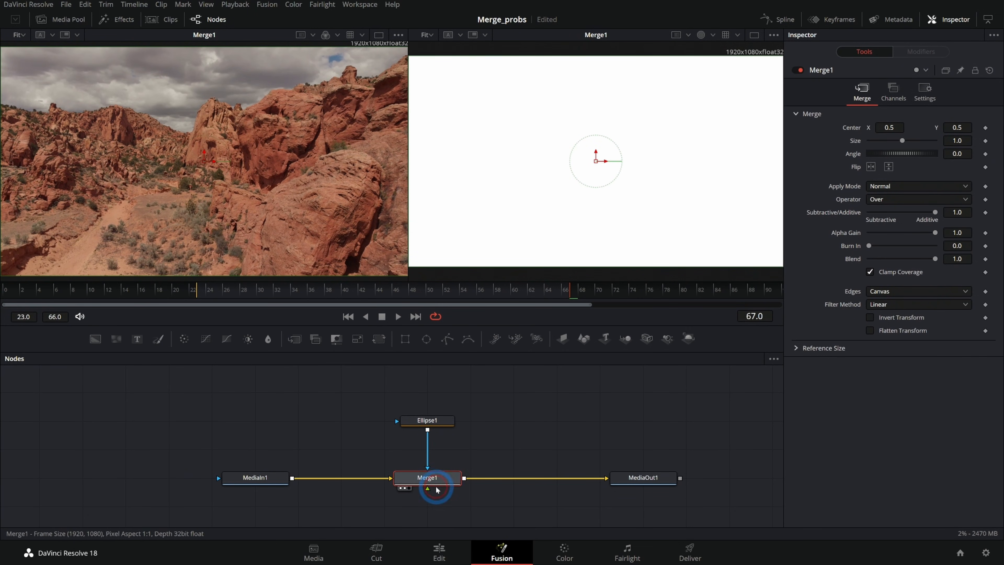
pyautogui.click(254, 477)
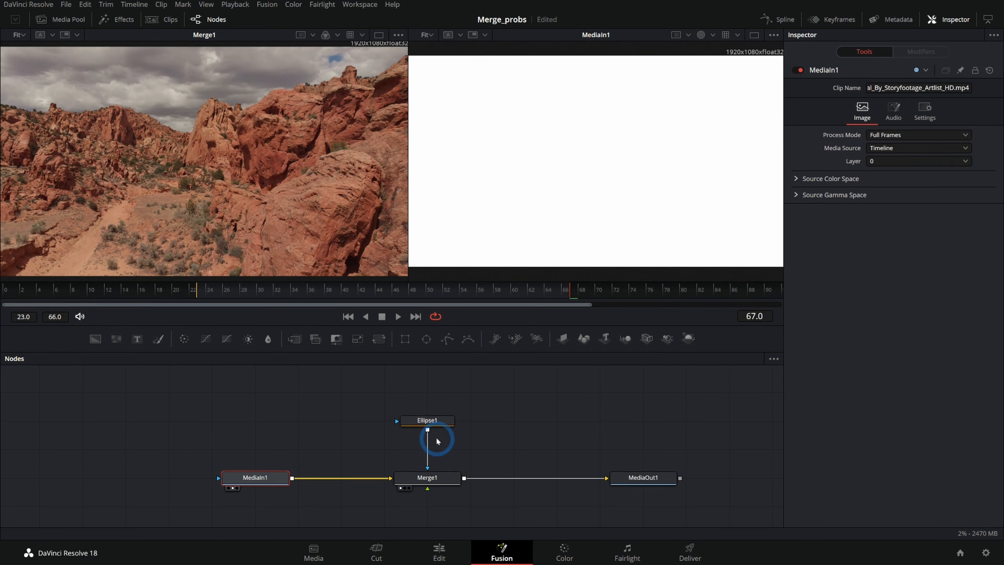
pyautogui.click(427, 477)
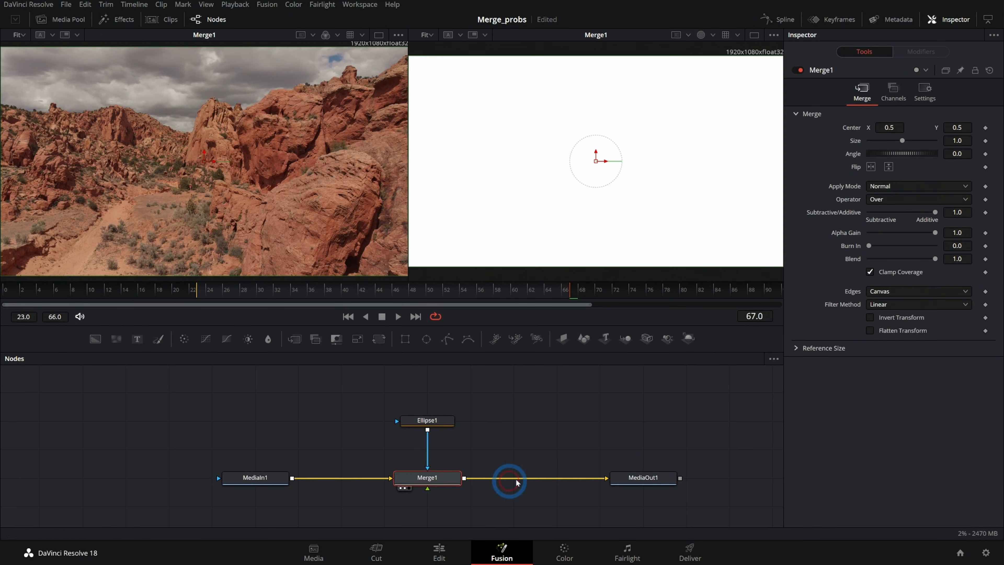
pyautogui.click(643, 477)
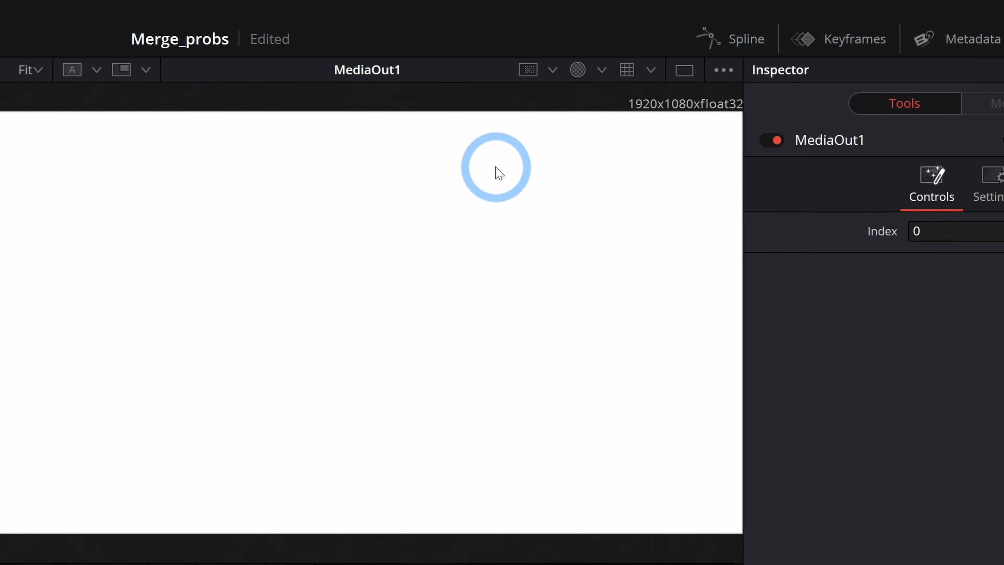
pyautogui.click(600, 69)
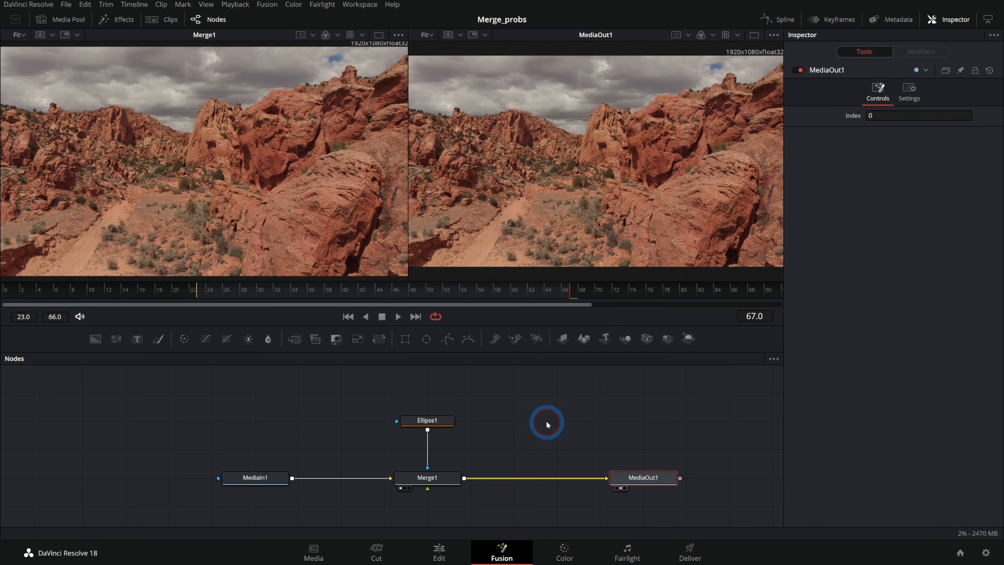
pyautogui.moveTo(514, 438)
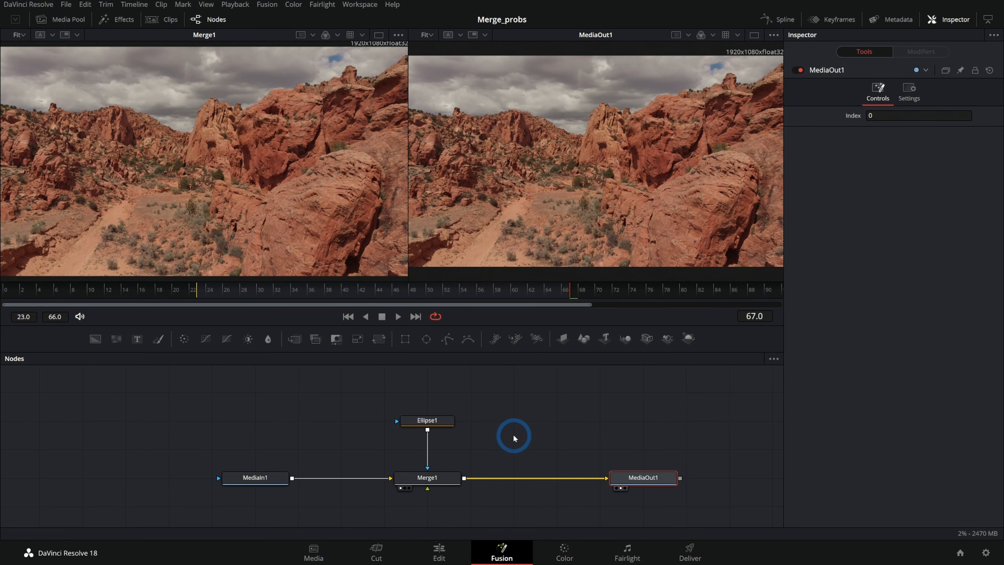
pyautogui.moveTo(496, 461)
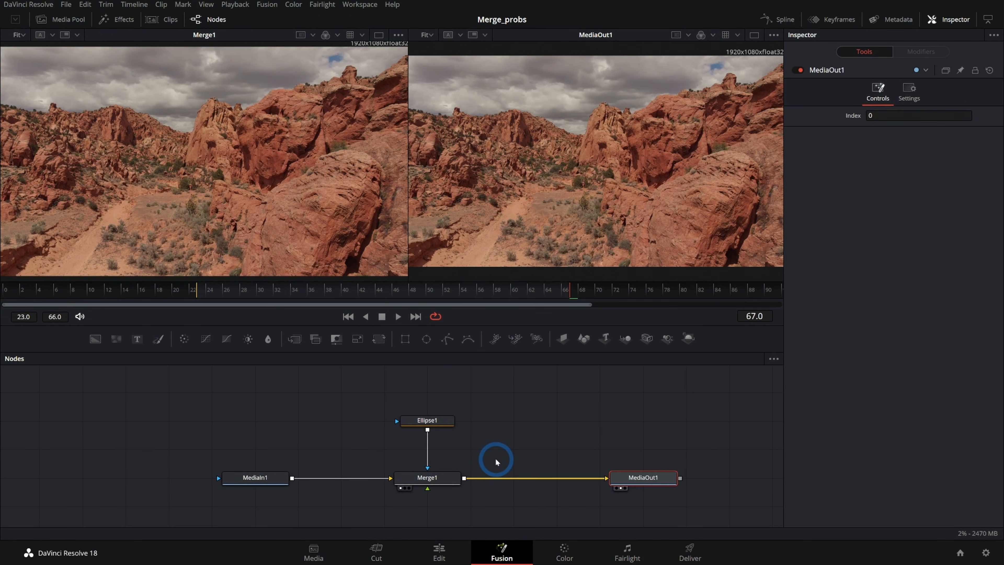